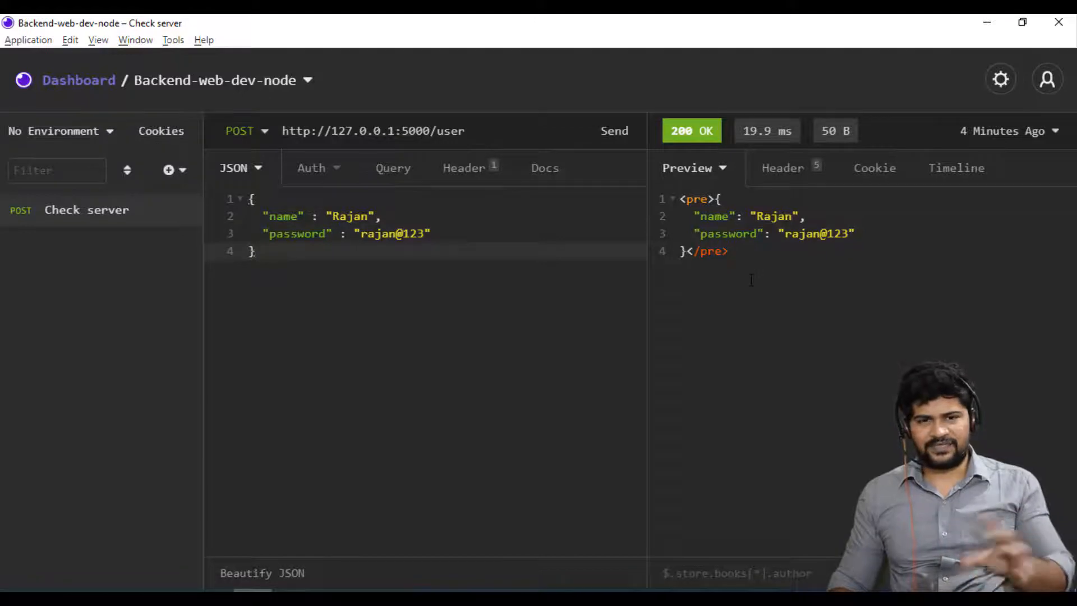
- Switch from Insomnia's /user test result back to server.ts in WebStorm
key("alt+tab")
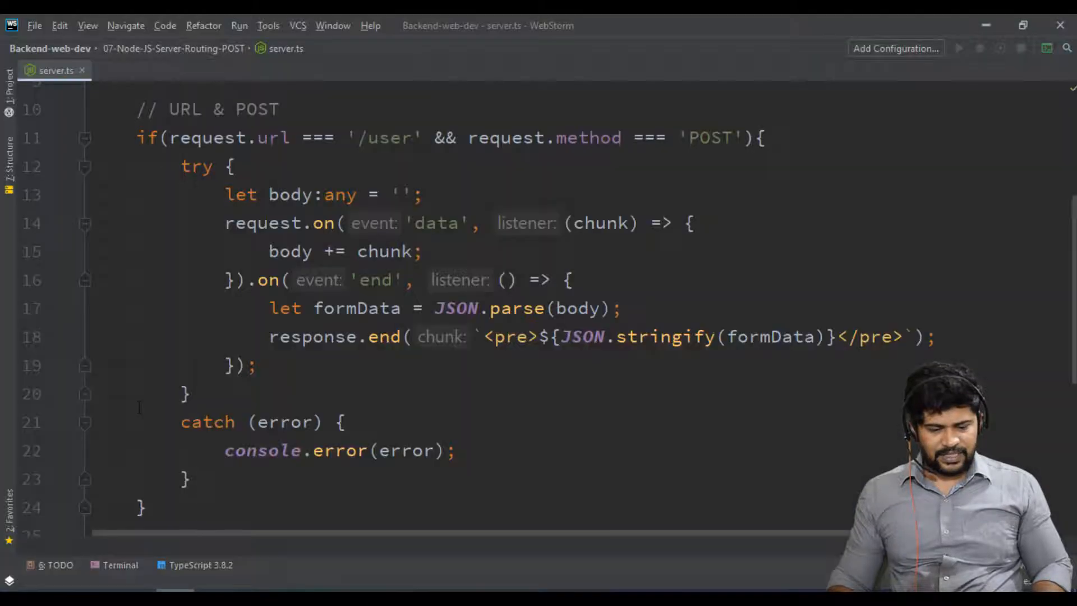
- Copy the 07-Node-JS-Server-Routing-POST folder as 08-Node-JS-Server-Routing-POST-Login
left_click(119, 564)
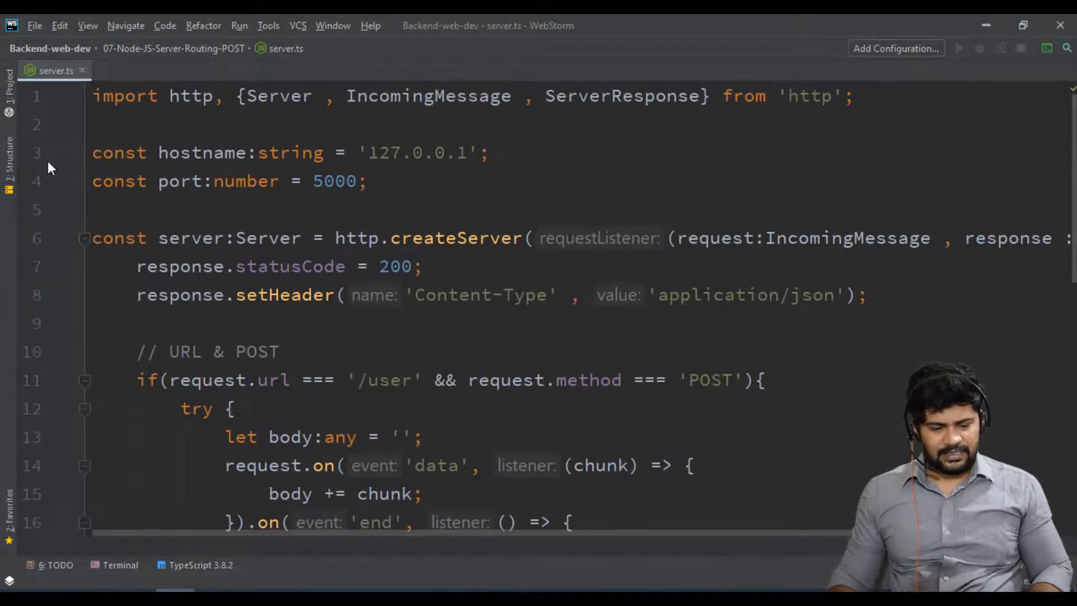
left_click(10, 75)
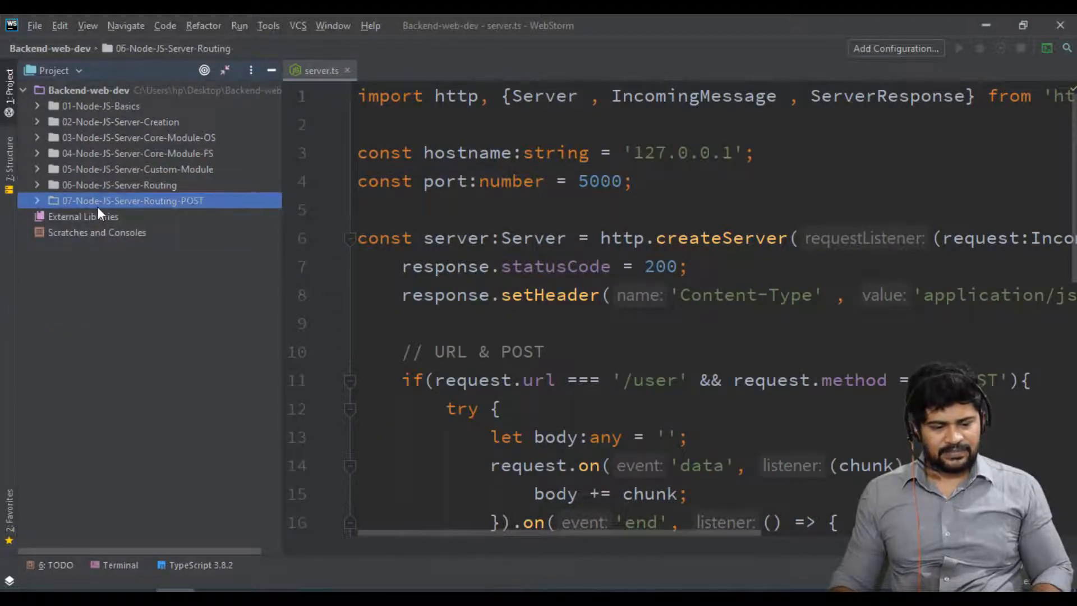
left_click(132, 201)
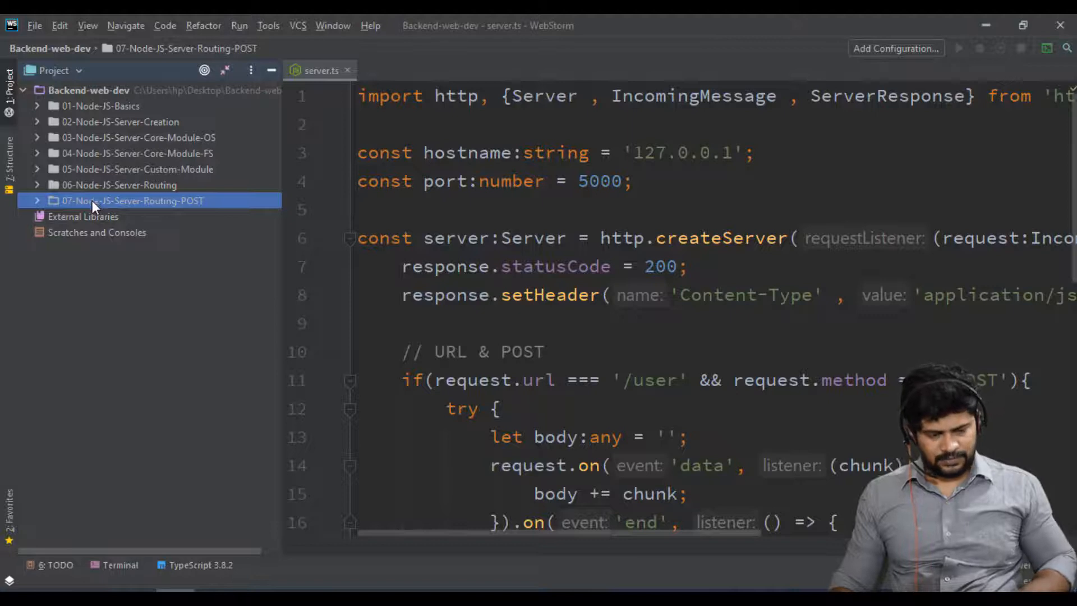
left_click(89, 89)
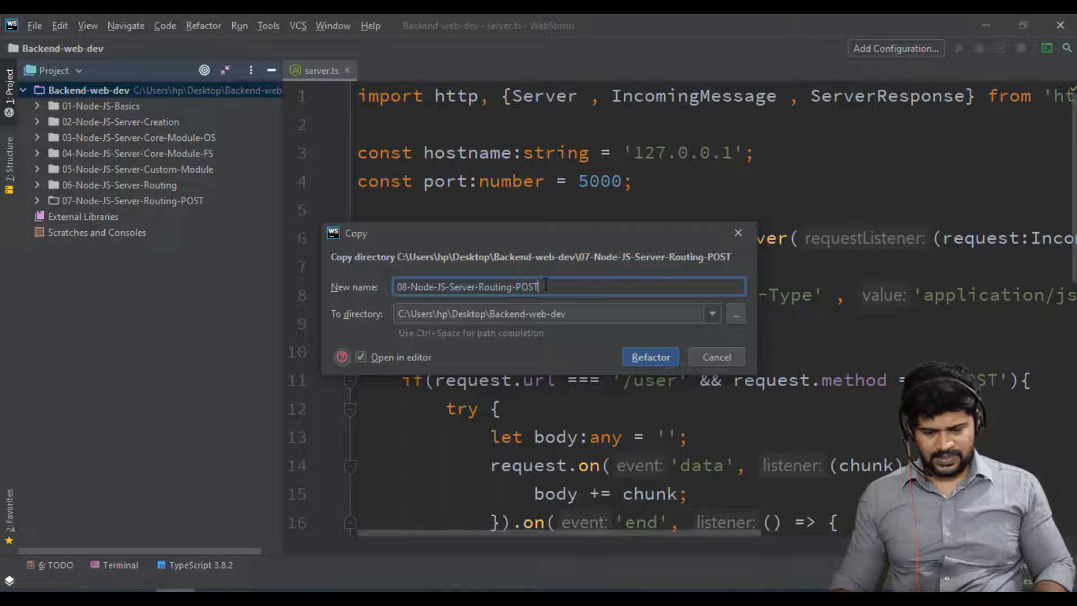
type("-Login")
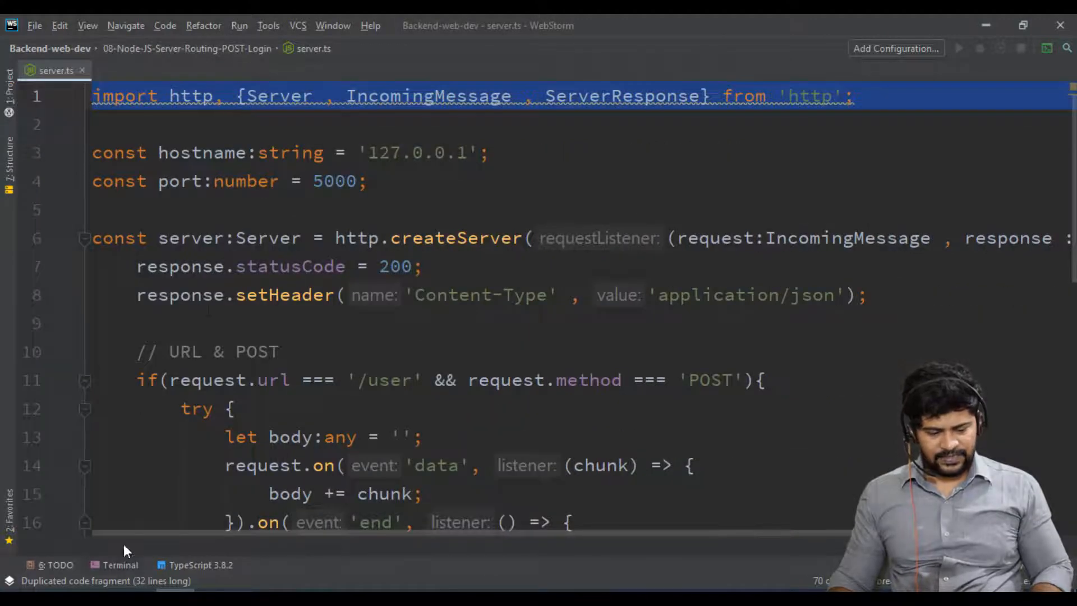
- Open a terminal in the 08 login folder, close the old session, and run npm start
right_click(336, 220)
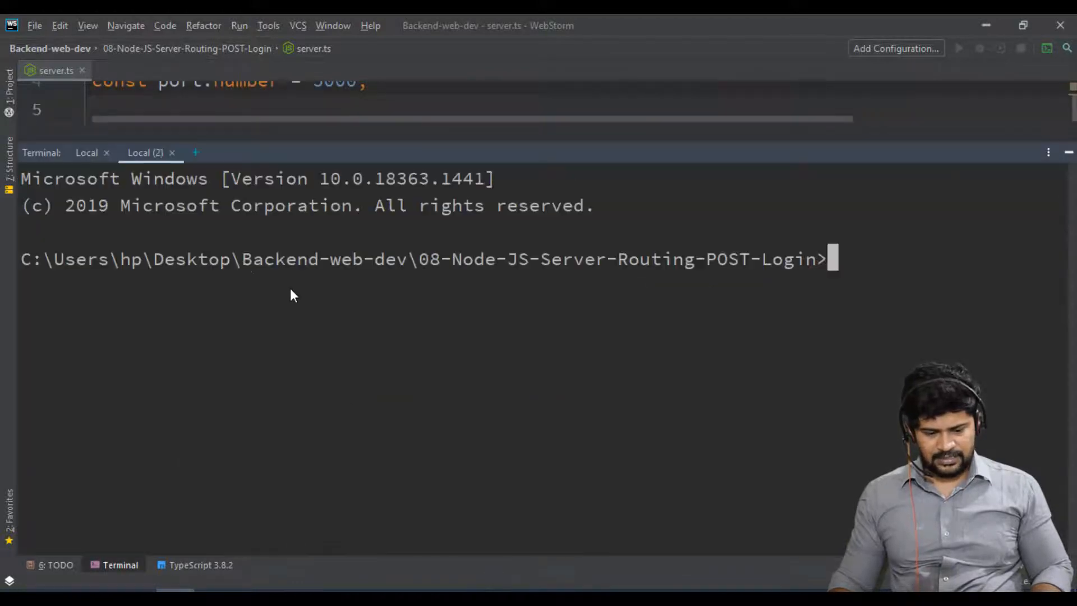
left_click(106, 153)
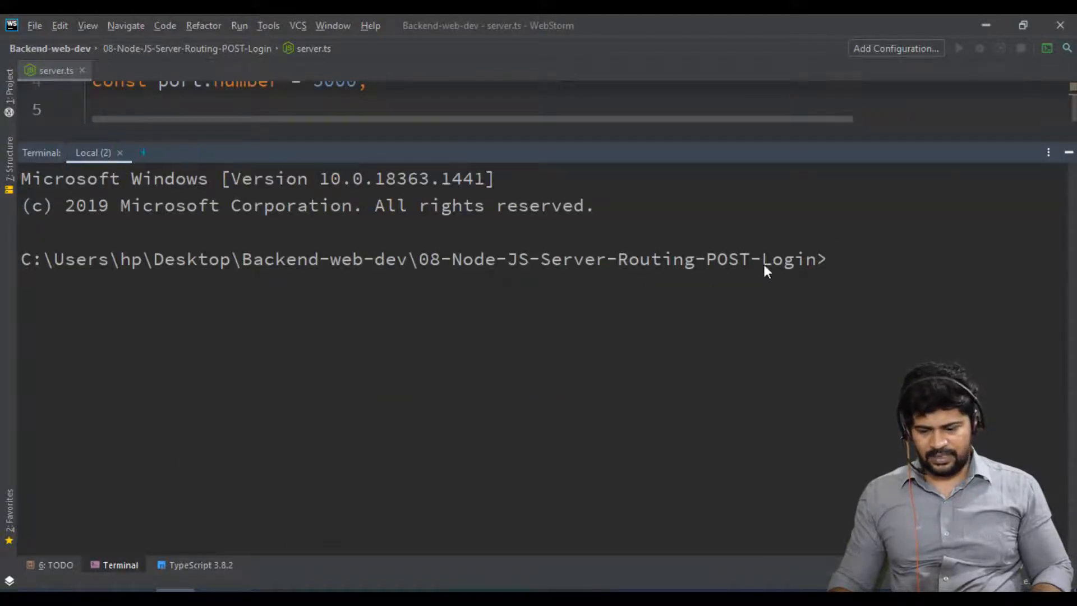
type("npm start")
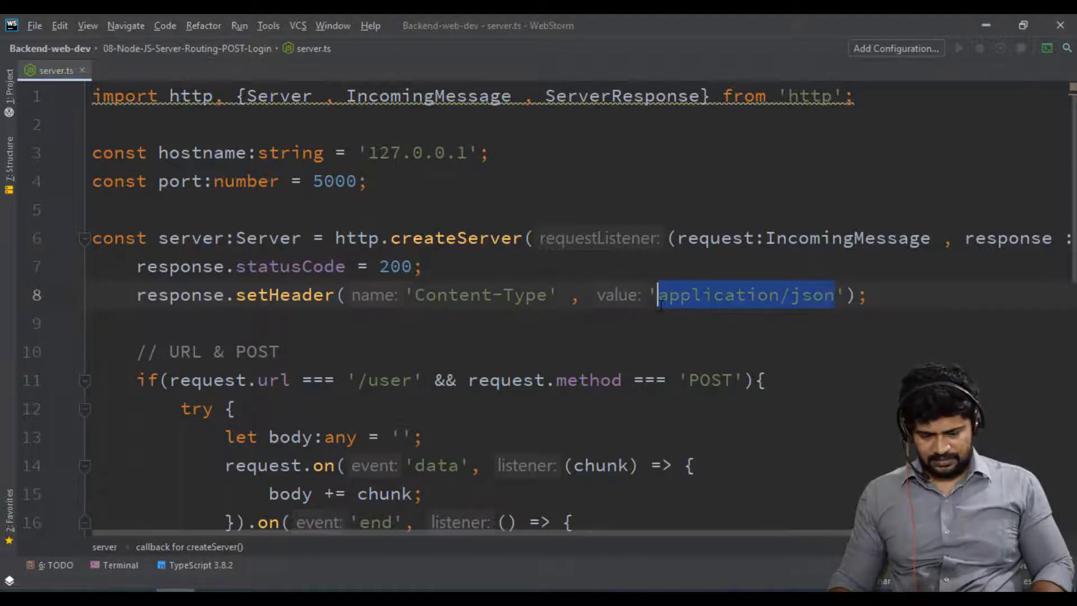
- Change the Content-Type header to text/html and the POST route from '/user' to '/login'
type("text/")
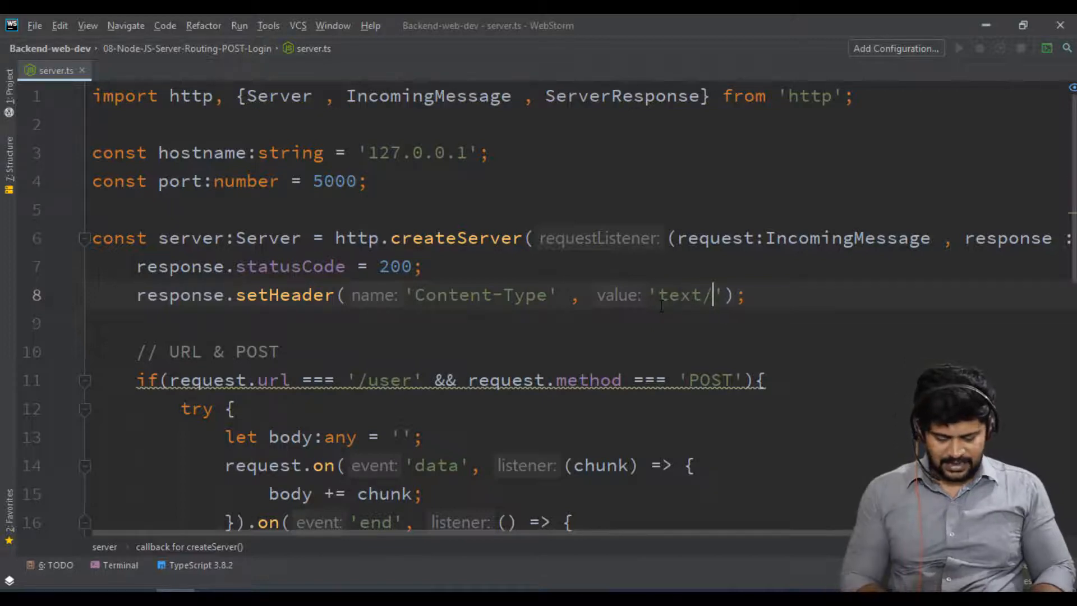
type("html")
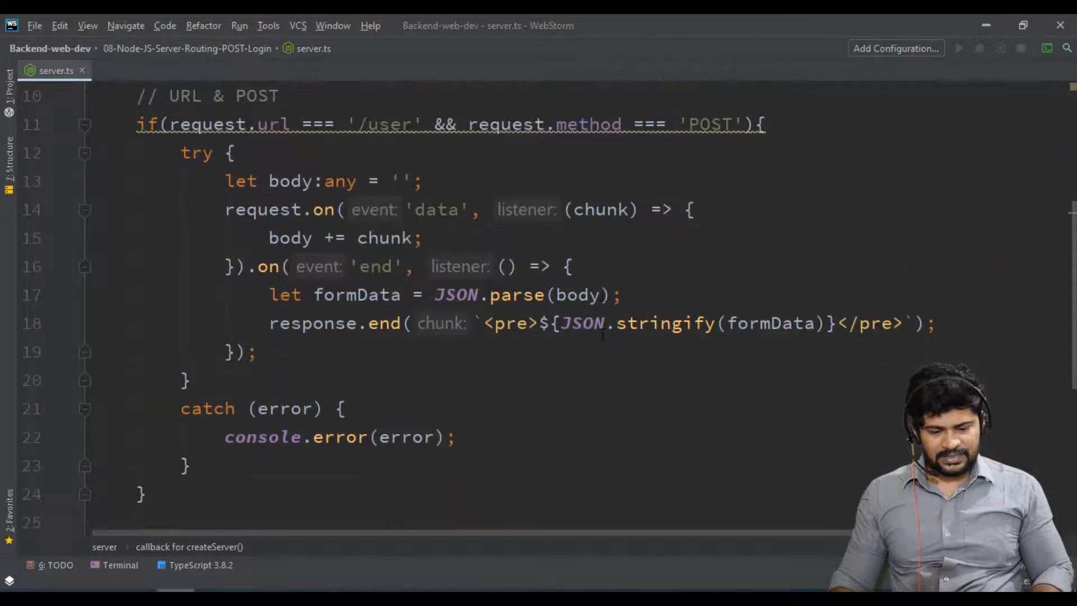
double_click(389, 124)
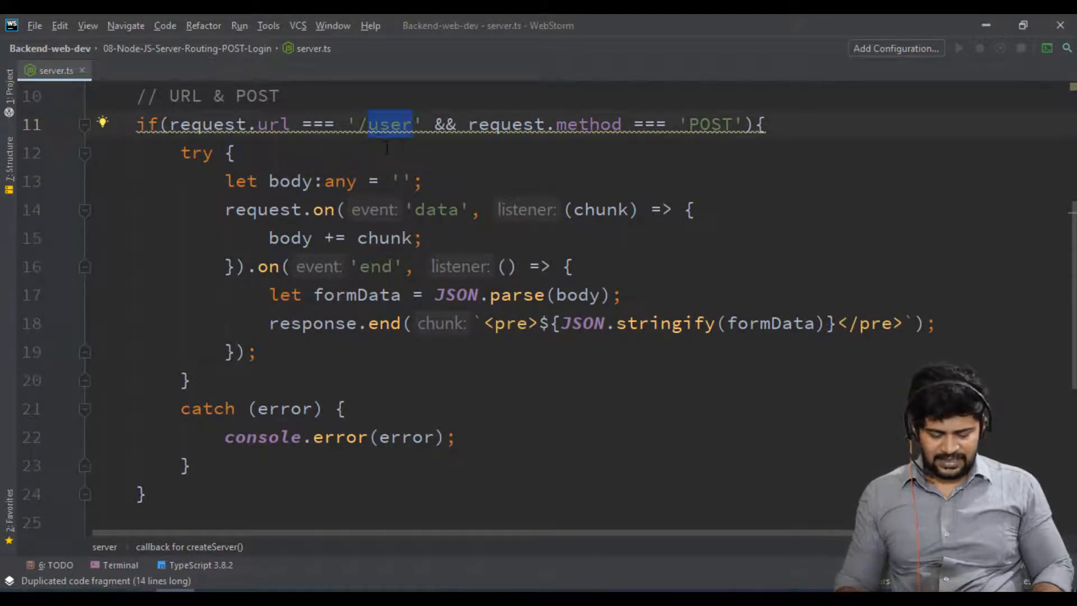
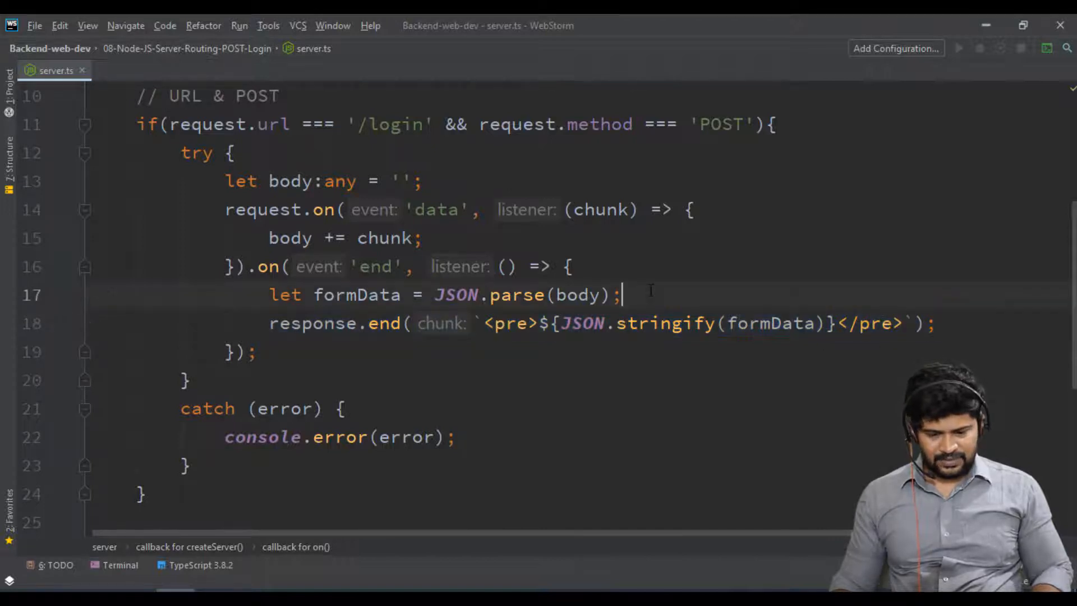
key("enter")
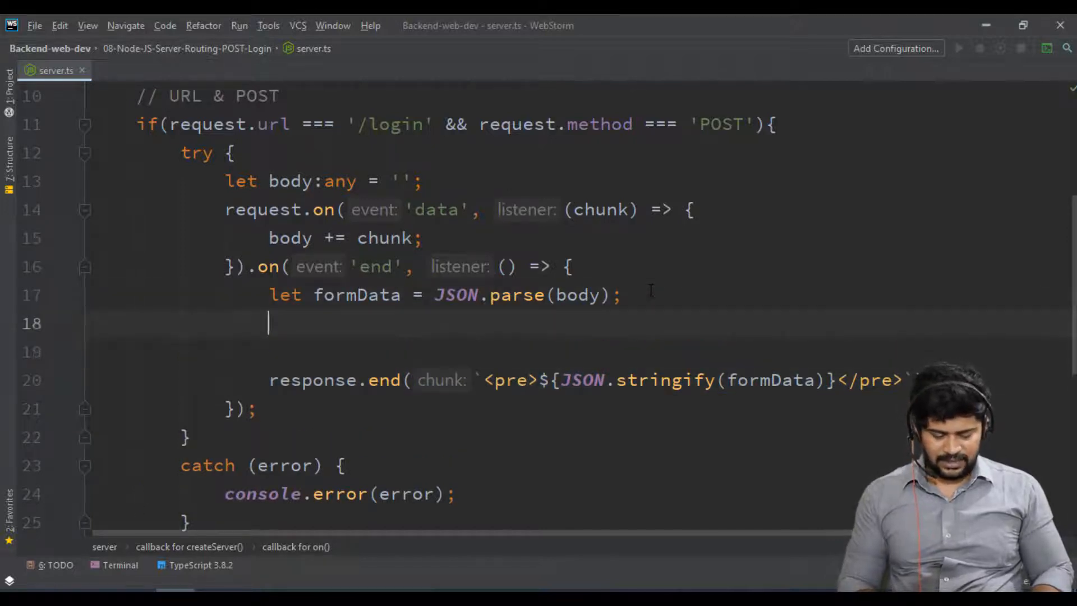
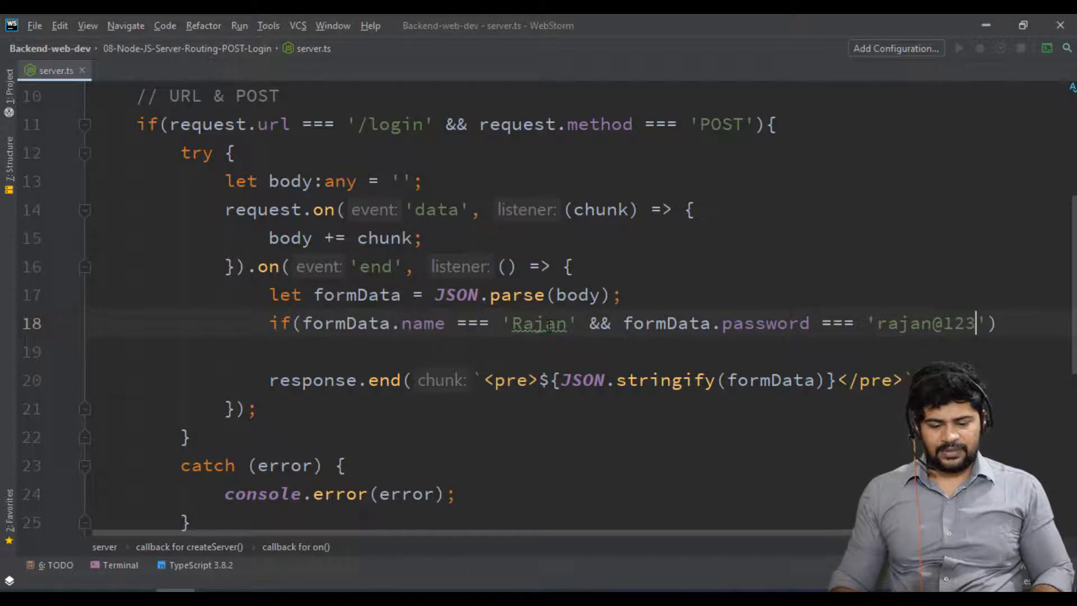
double_click(920, 324)
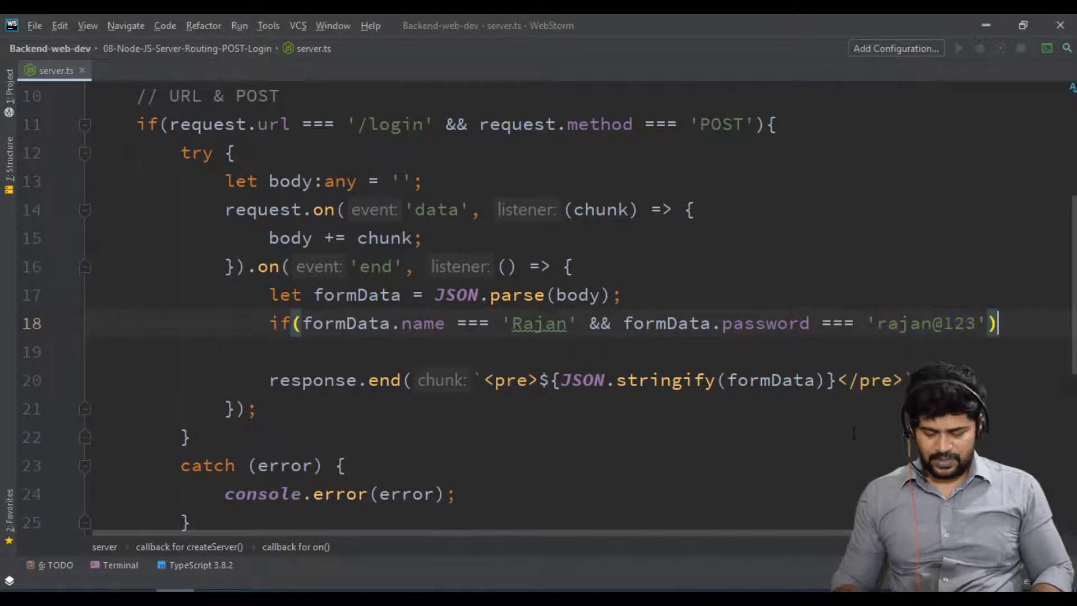
- Respond with a green Lato h3 'Login is Success!!' inside the if, then begin an else block
type("{")
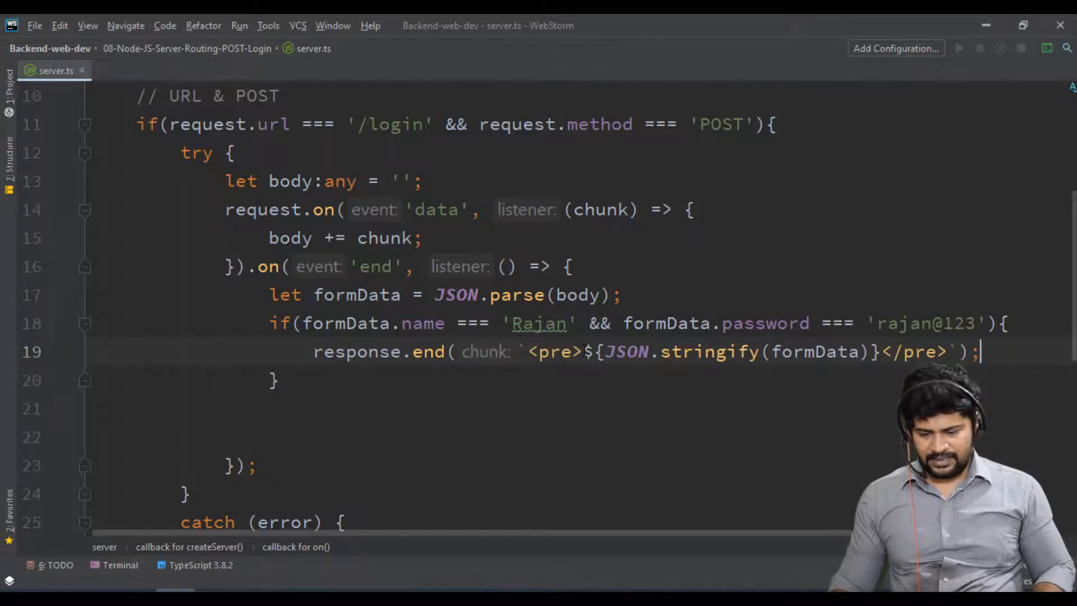
type("h3")
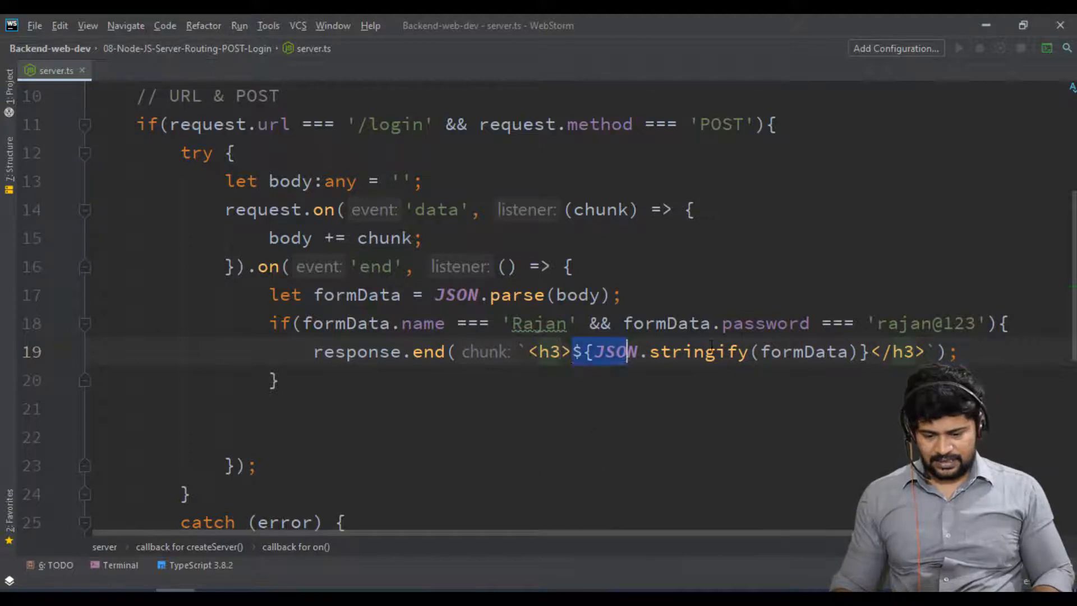
key("Delete")
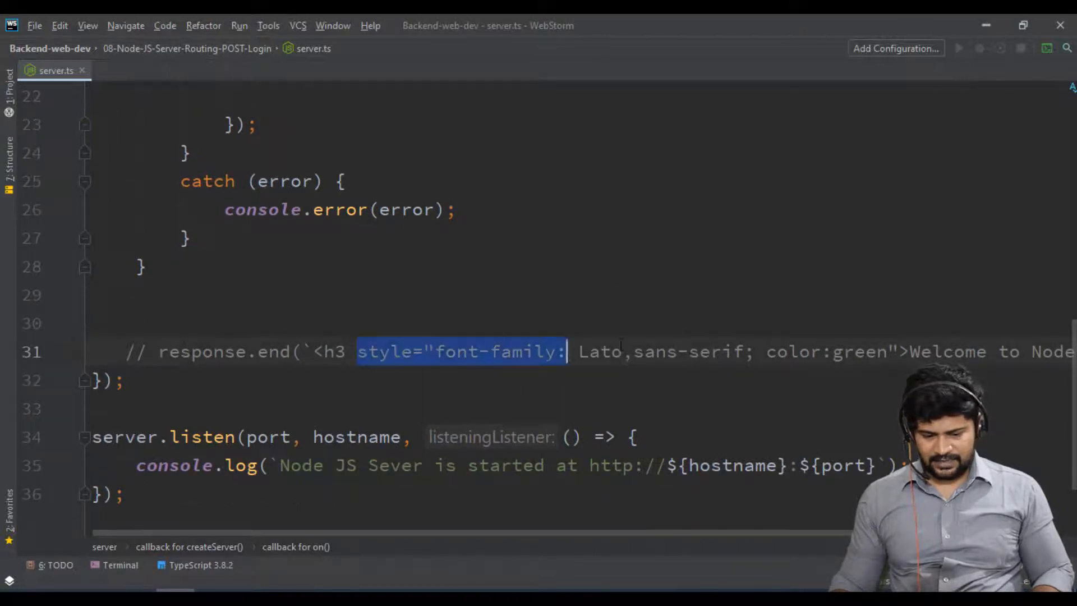
left_click_drag(566, 351, 892, 351)
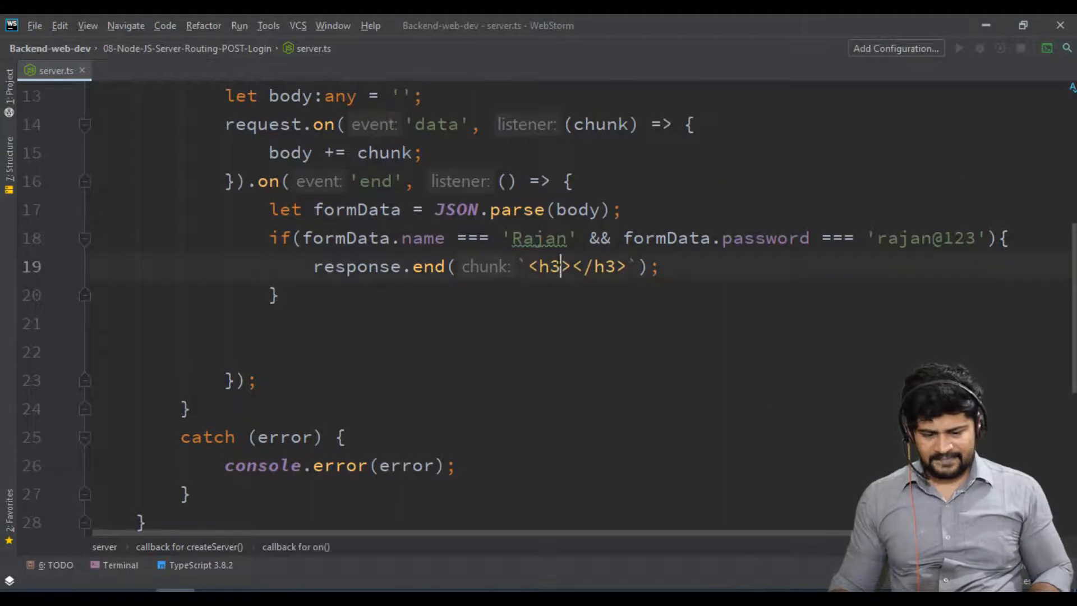
type("style=\"font-family: Lato,sans-serif; color:green\"")
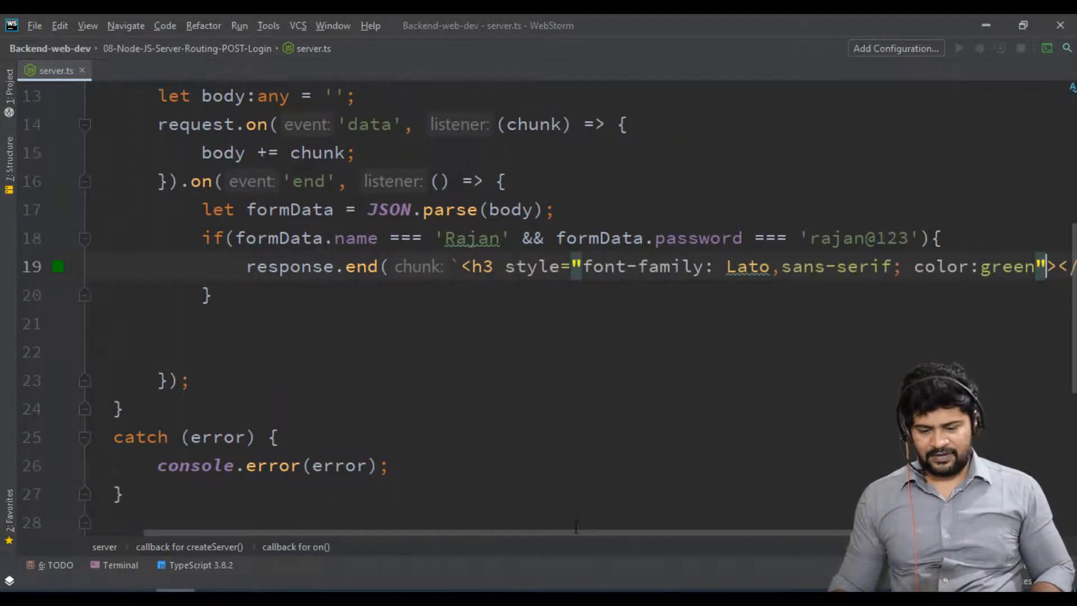
scroll("right", 3)
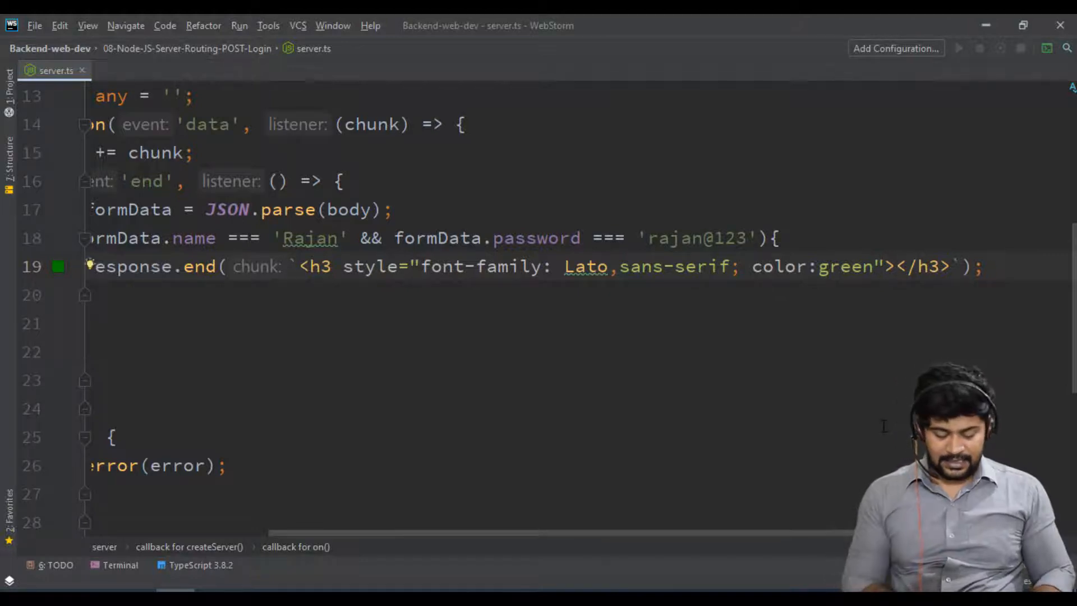
type("Login is Su")
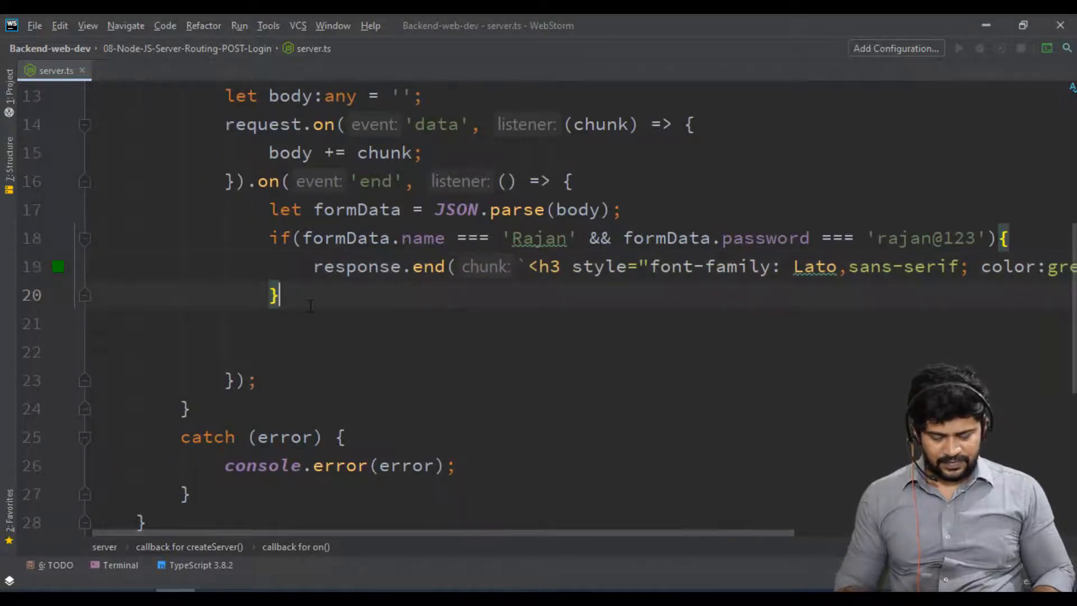
type("else{")
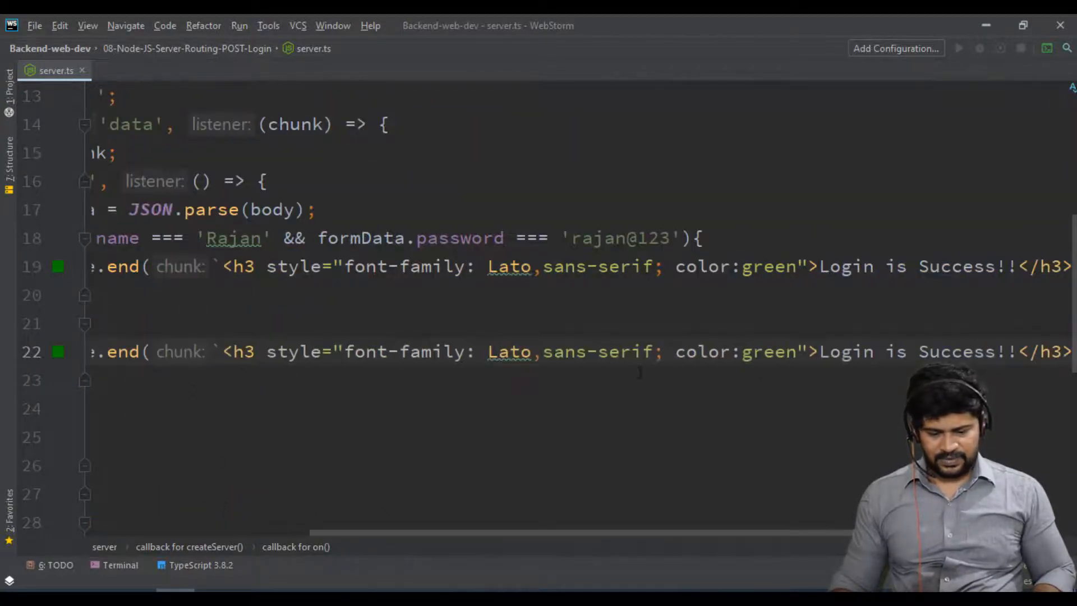
- Make the duplicated response a darkred h3 reading 'Invalid Credentials'
type("red")
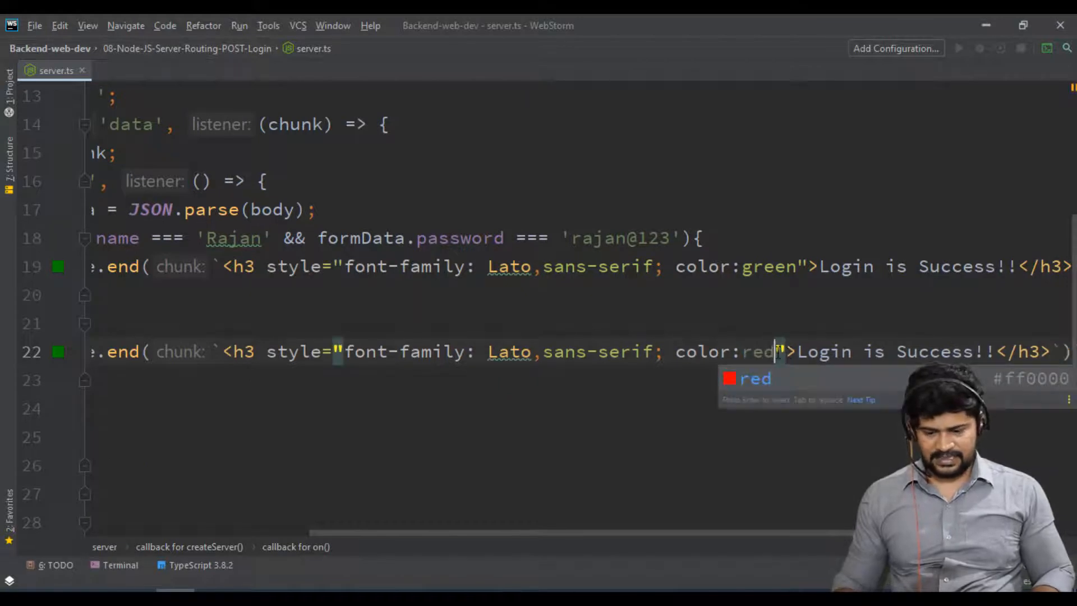
type("darkred")
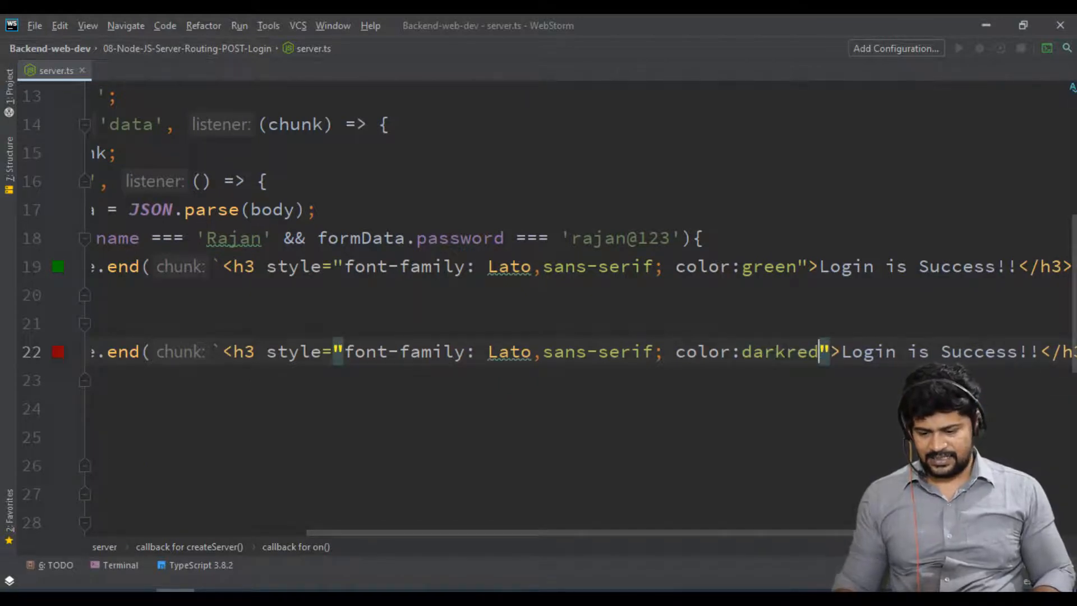
left_click_drag(829, 351, 1044, 351)
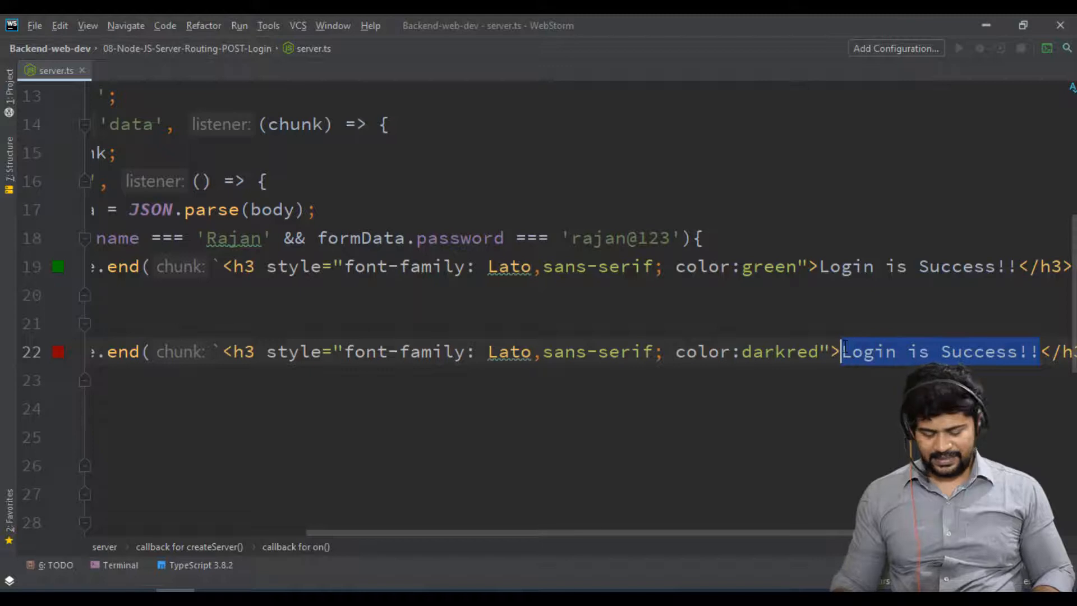
type("Invalid Credent")
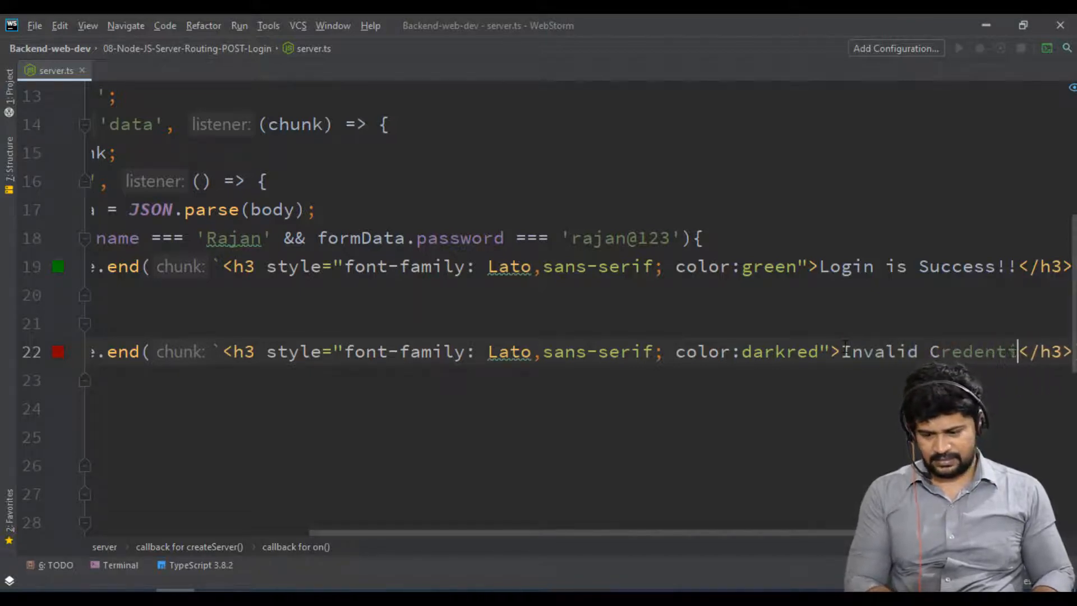
type("als")
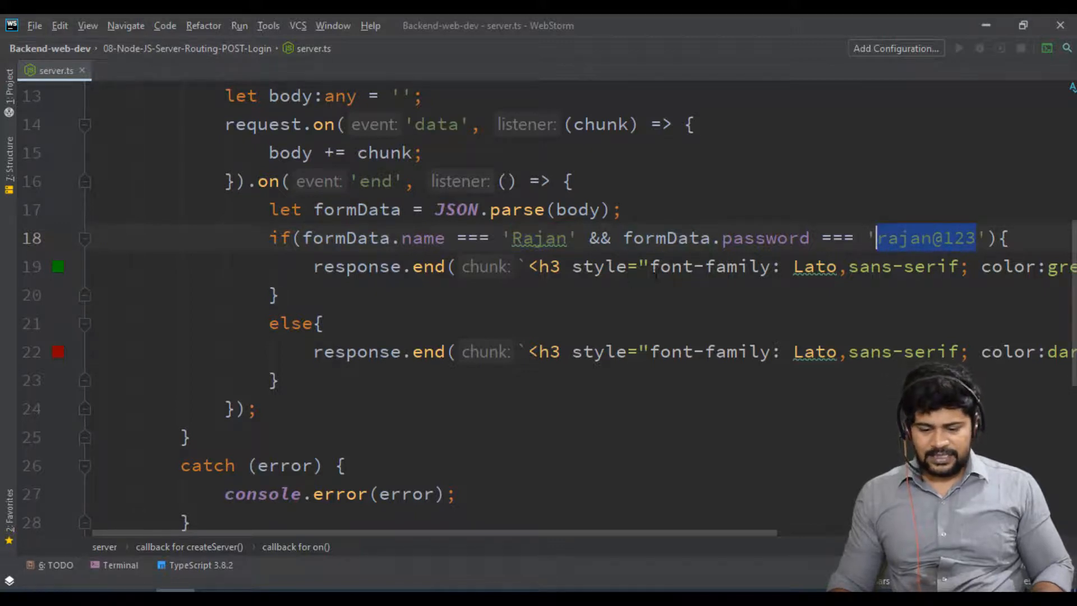
- Review server.ts from the top and select 'login' in the route check
scroll("right", 3)
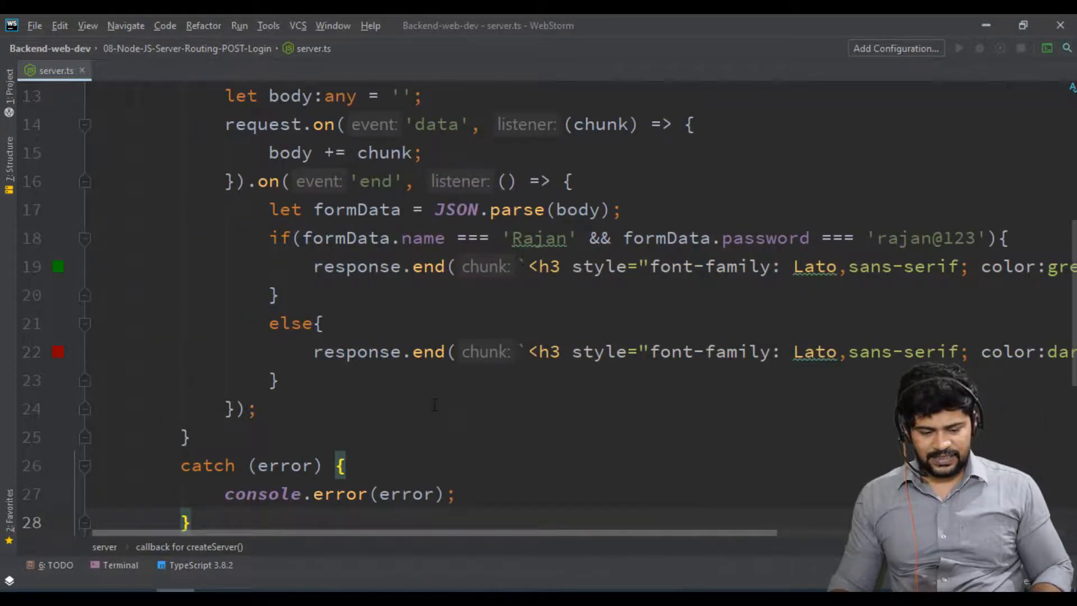
scroll("up", 3)
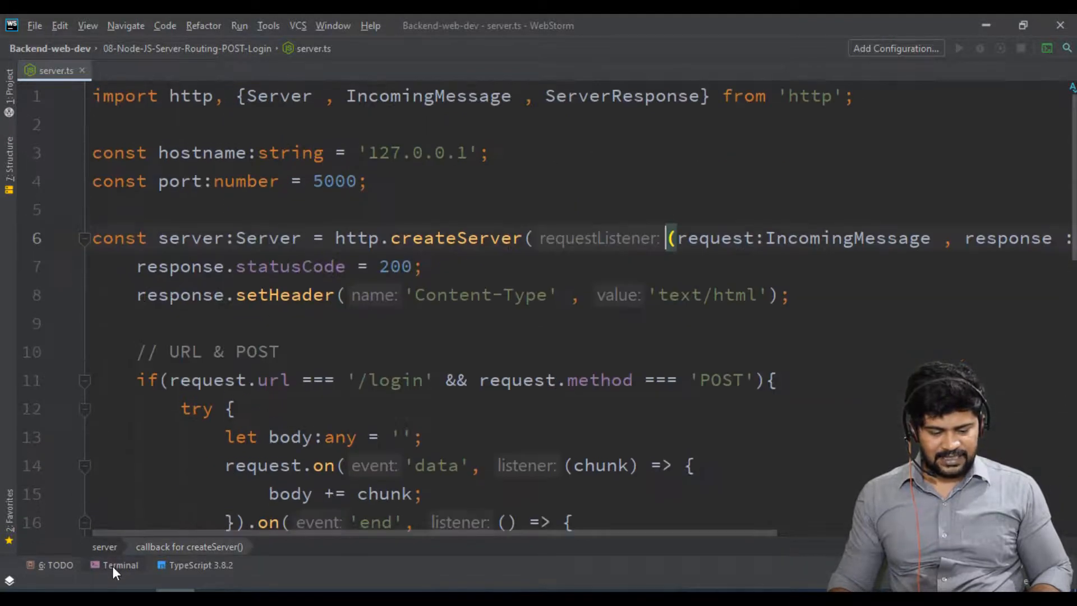
scroll("down", 3)
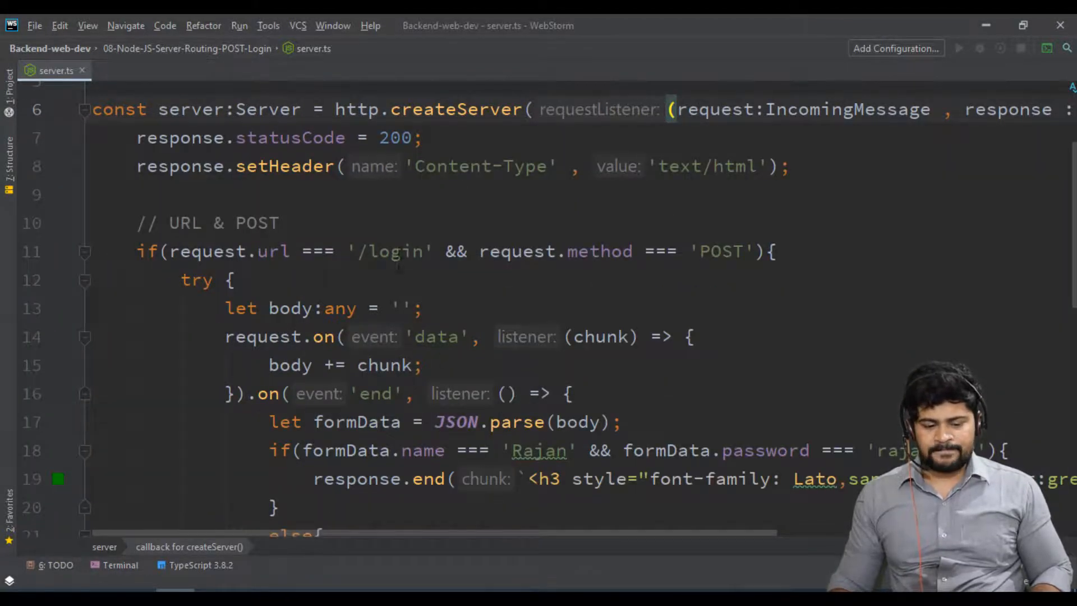
double_click(716, 250)
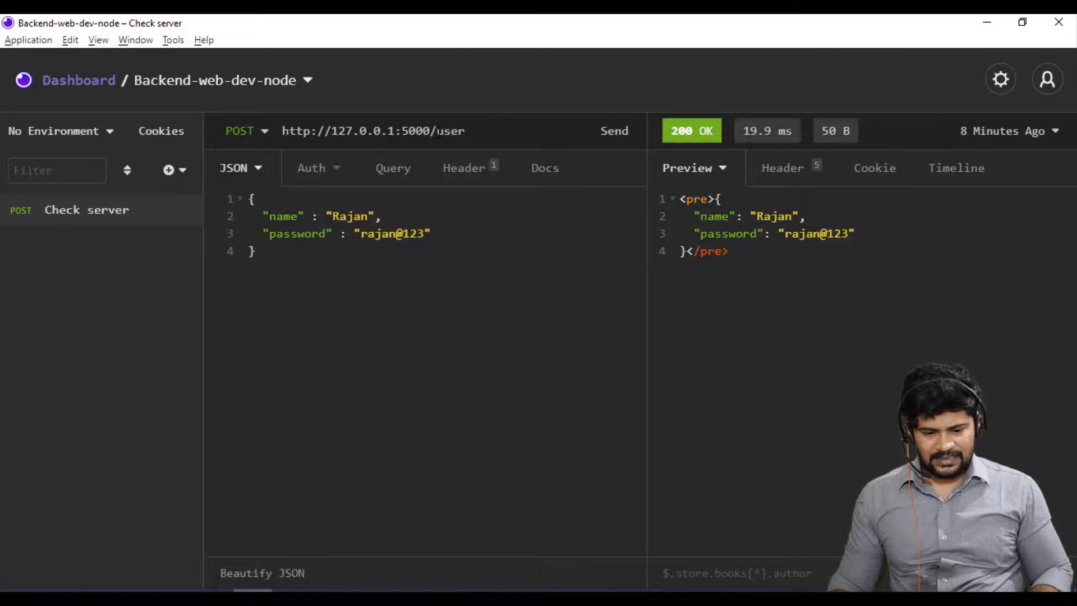
type("login")
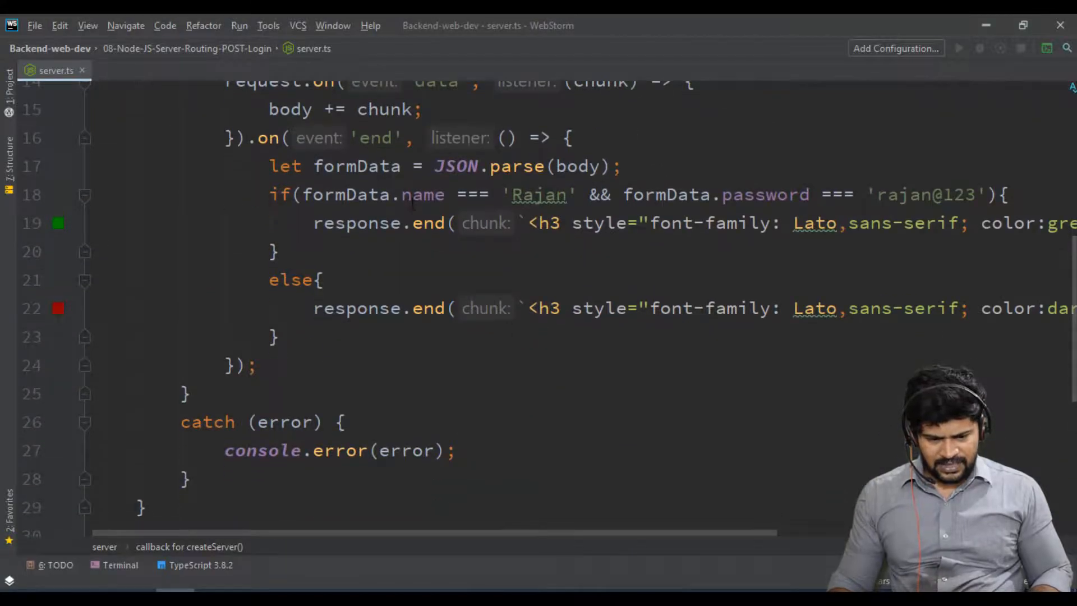
double_click(423, 194)
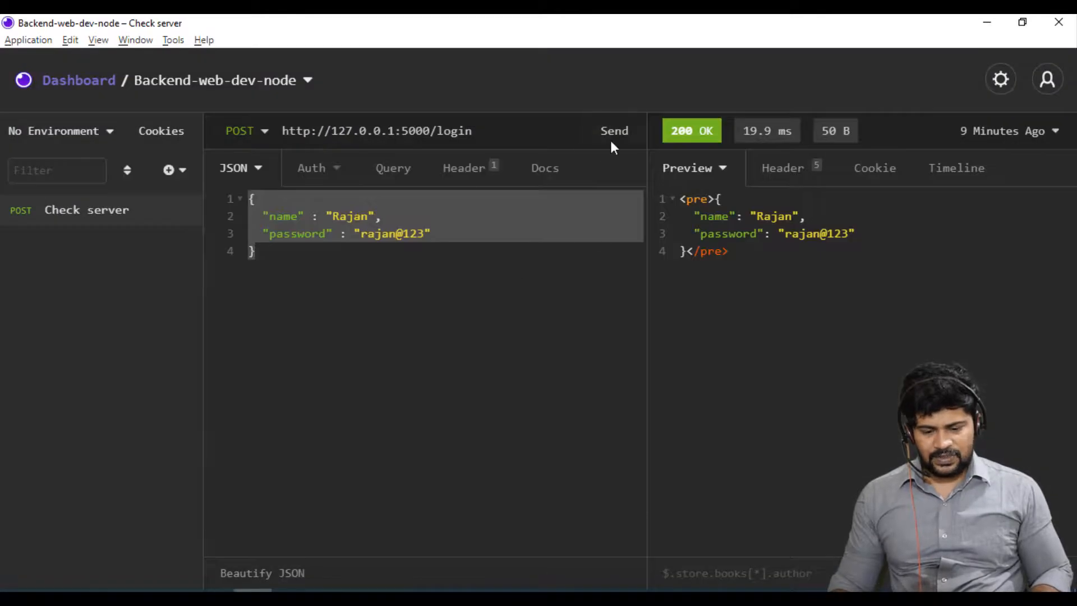
left_click(613, 130)
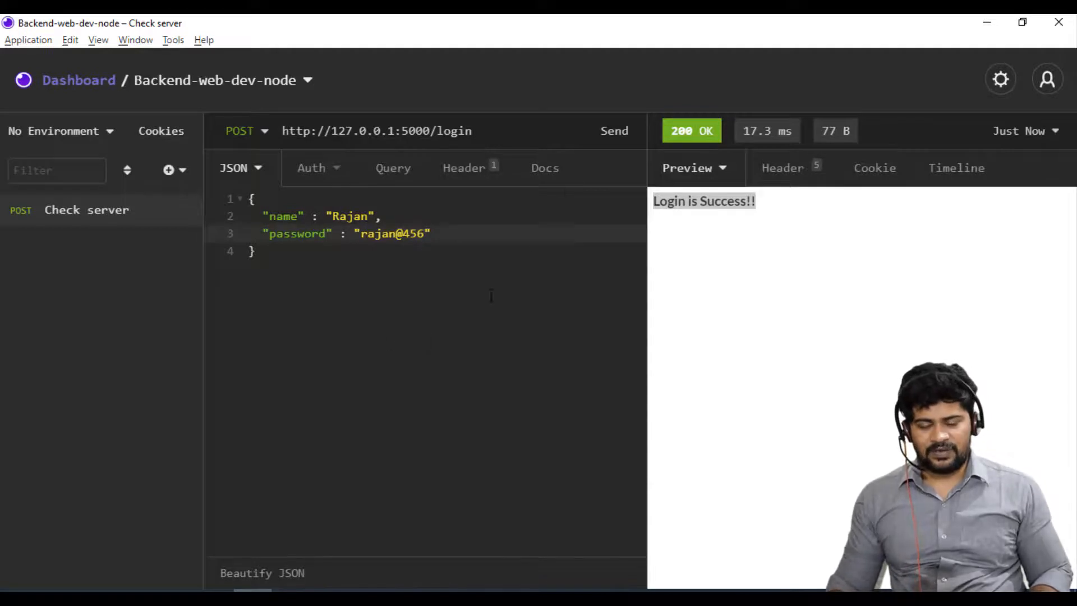
left_click(612, 131)
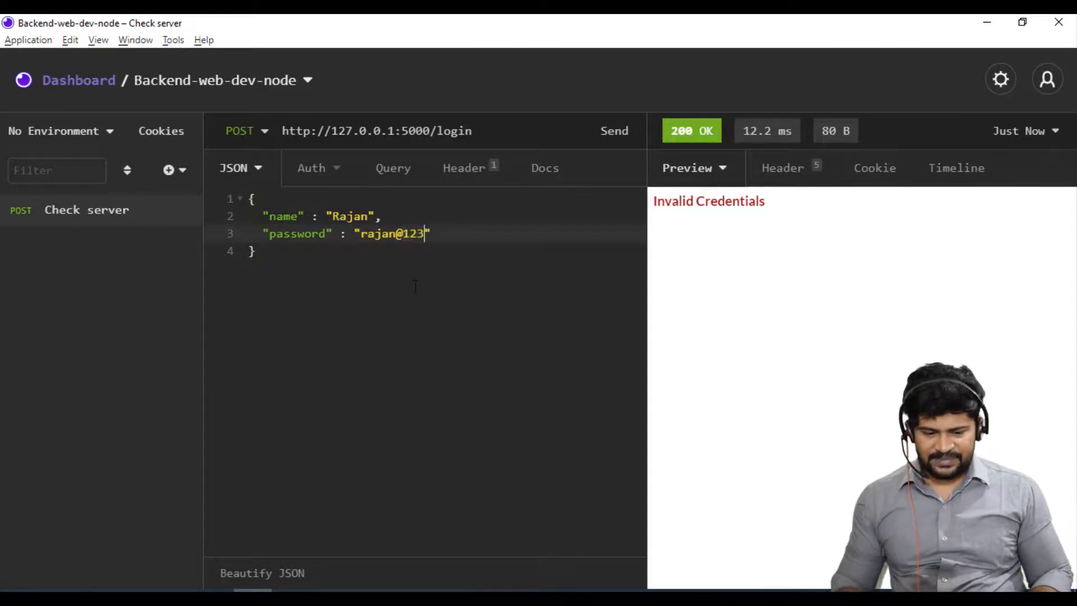
left_click(613, 131)
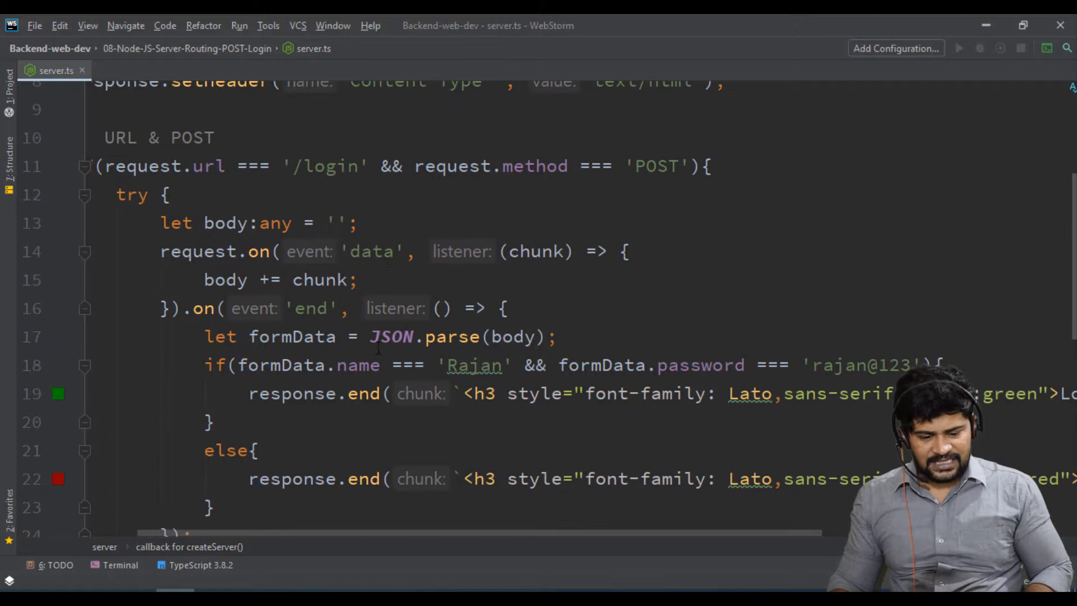
scroll("down", 3)
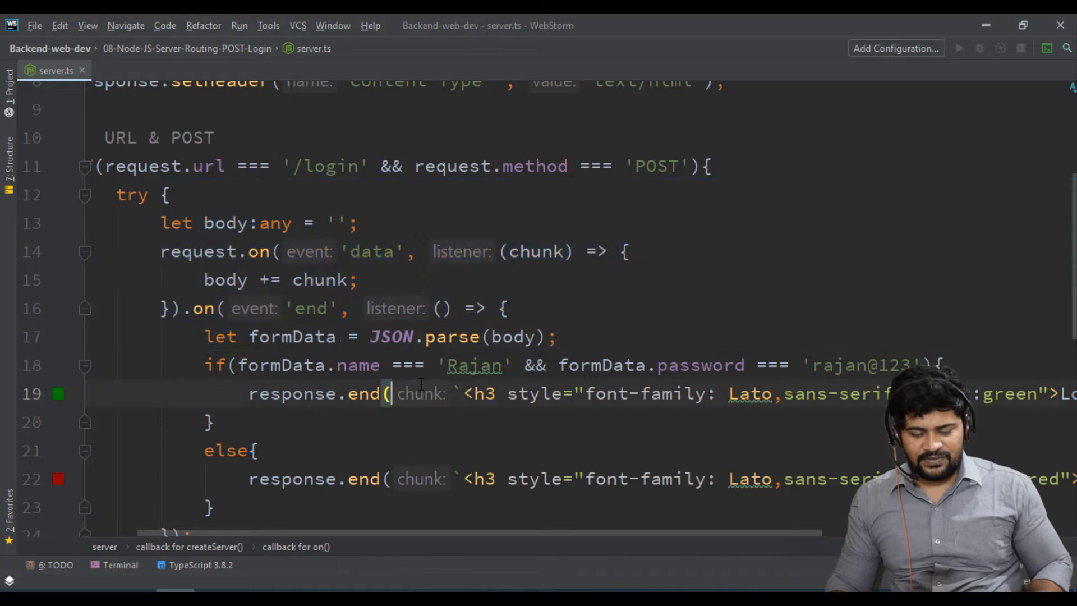
scroll("down", 3)
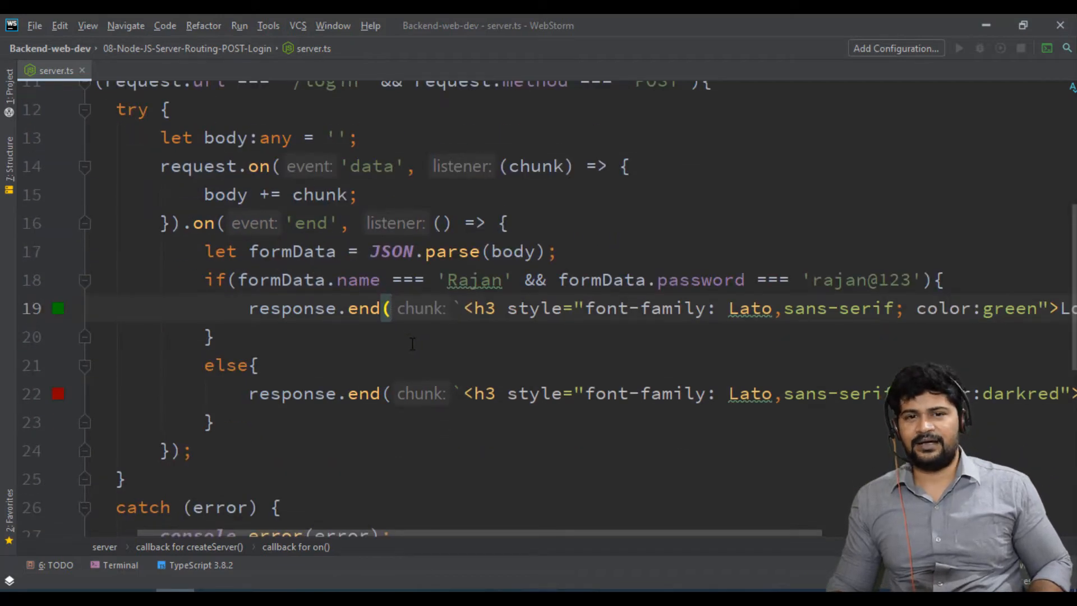